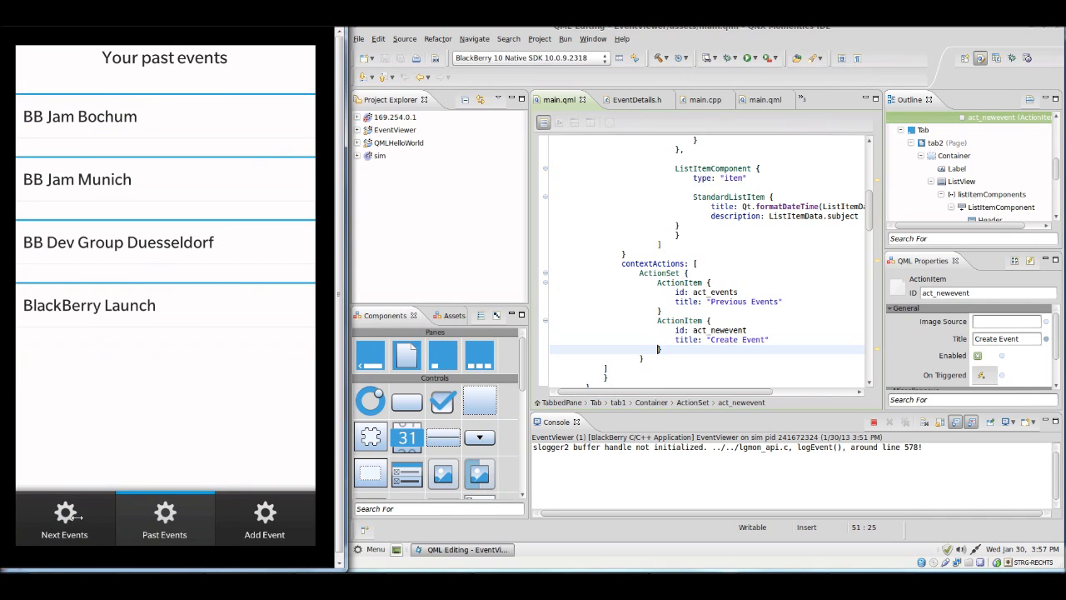
Step: Close the EventViewer project in Project Explorer before setting up StackedEventViewer
{"action": "left_click", "coordinate": [63, 516]}
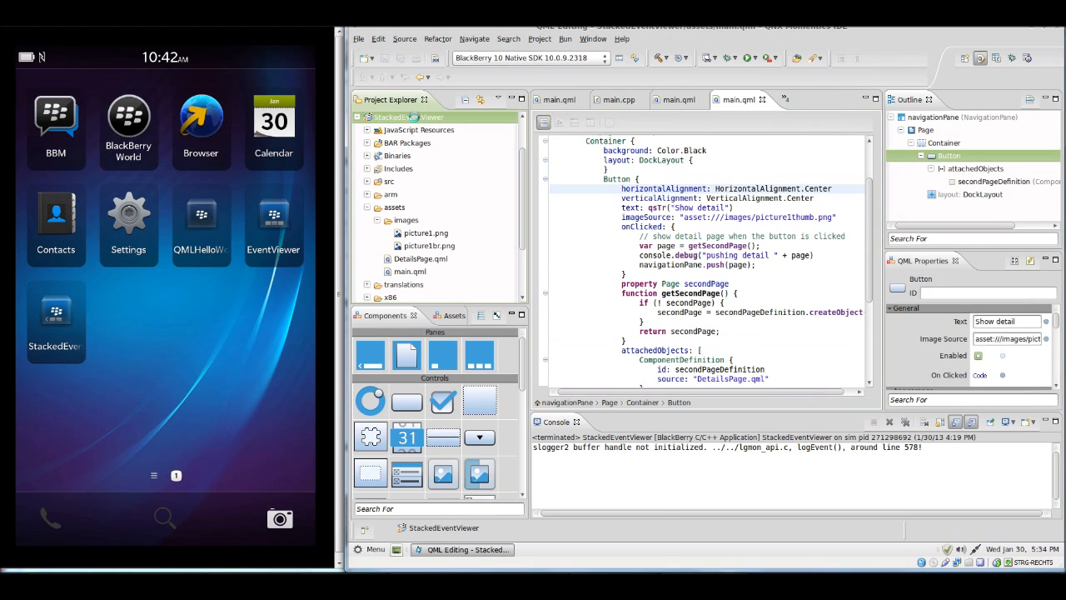
{"action": "scroll", "scroll_direction": "up", "scroll_amount": 3}
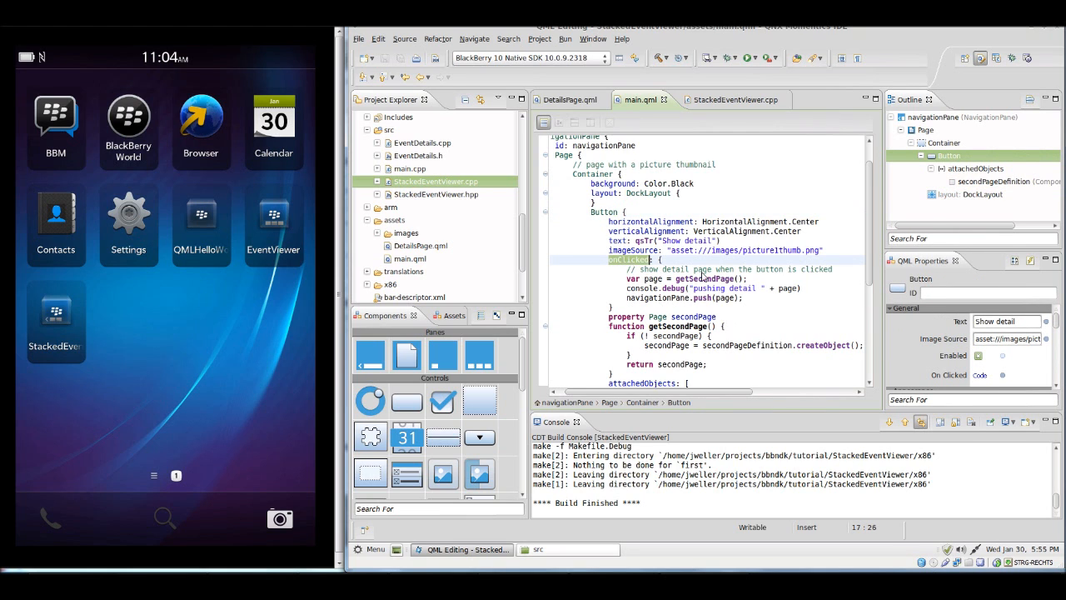
Step: Scroll through the file to reach the details page code for the build
{"action": "scroll", "scroll_direction": "down", "scroll_amount": 3}
{"action": "type", "text": "else"}
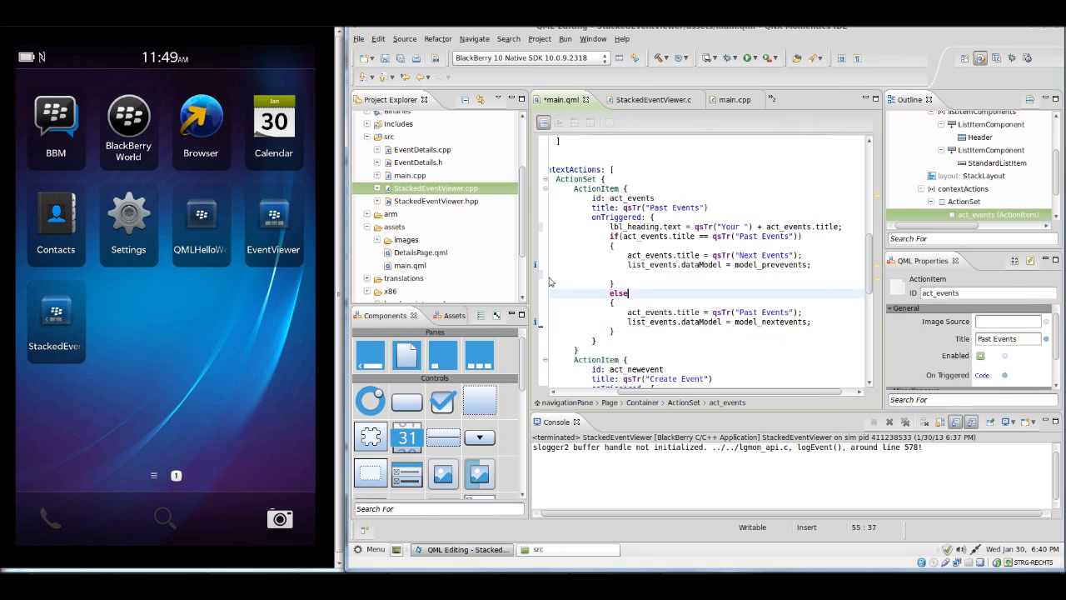
Step: Launch the rebuilt StackedEventViewer on the simulator with the Run button
{"action": "left_click", "coordinate": [750, 58]}
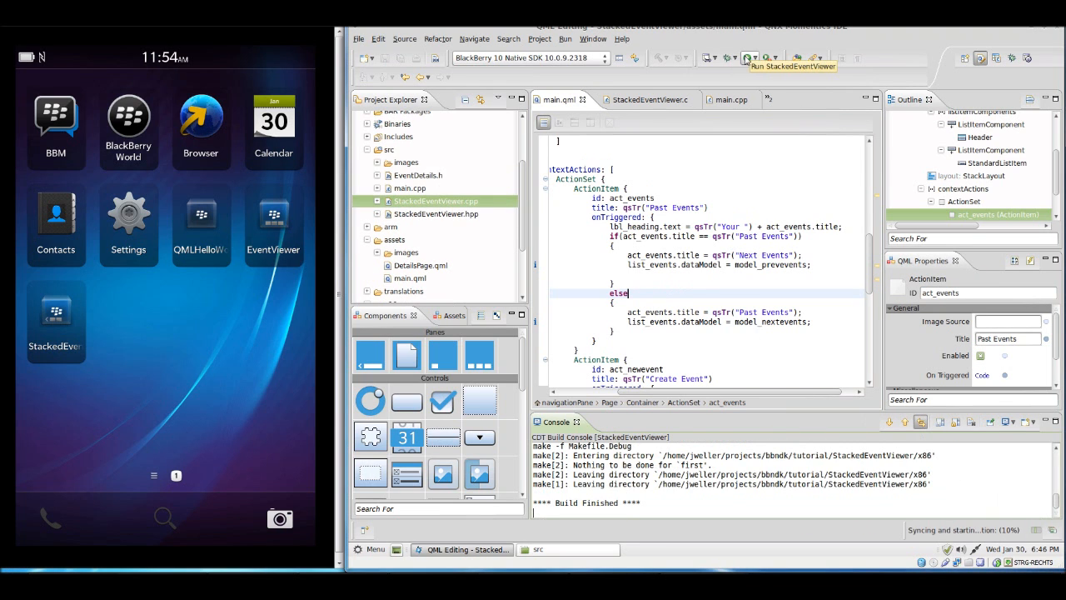
Step: Run StackedEventViewer on the simulator and reveal its Next Events and Create Event actions
{"action": "left_click", "coordinate": [750, 57]}
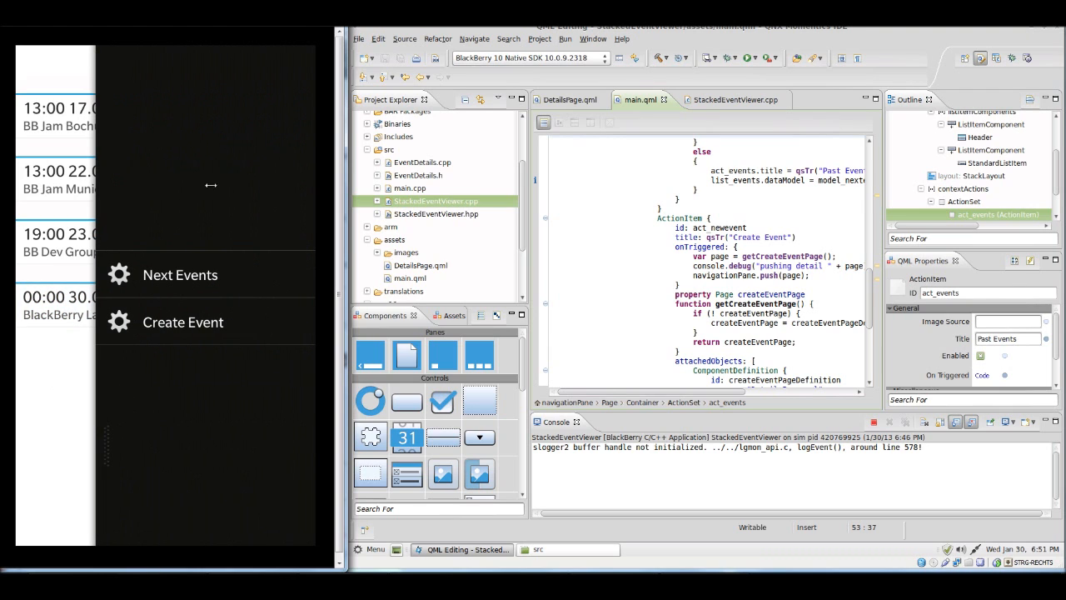
{"action": "left_click", "coordinate": [180, 275]}
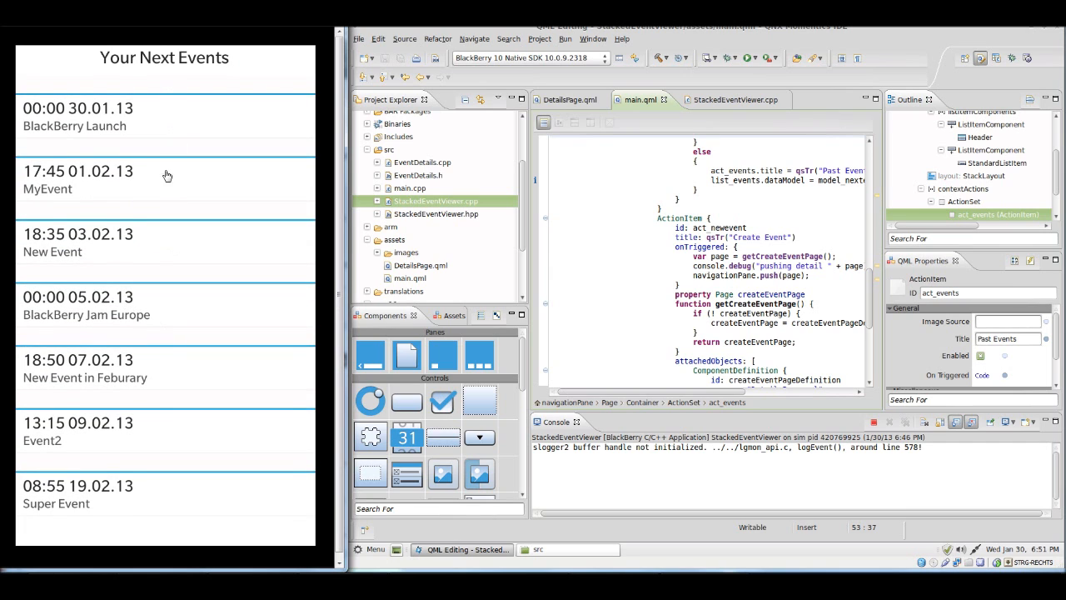
{"action": "mouse_move", "coordinate": [217, 324]}
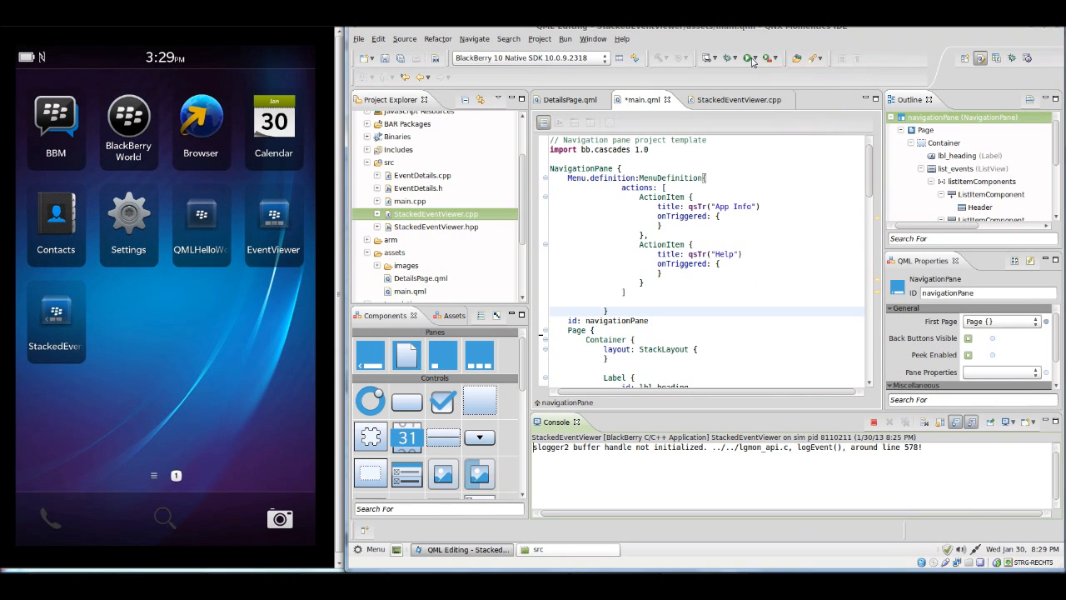
Step: Relaunch StackedEventViewer on the simulator to show its App Info and Help application menu
{"action": "left_click", "coordinate": [750, 57]}
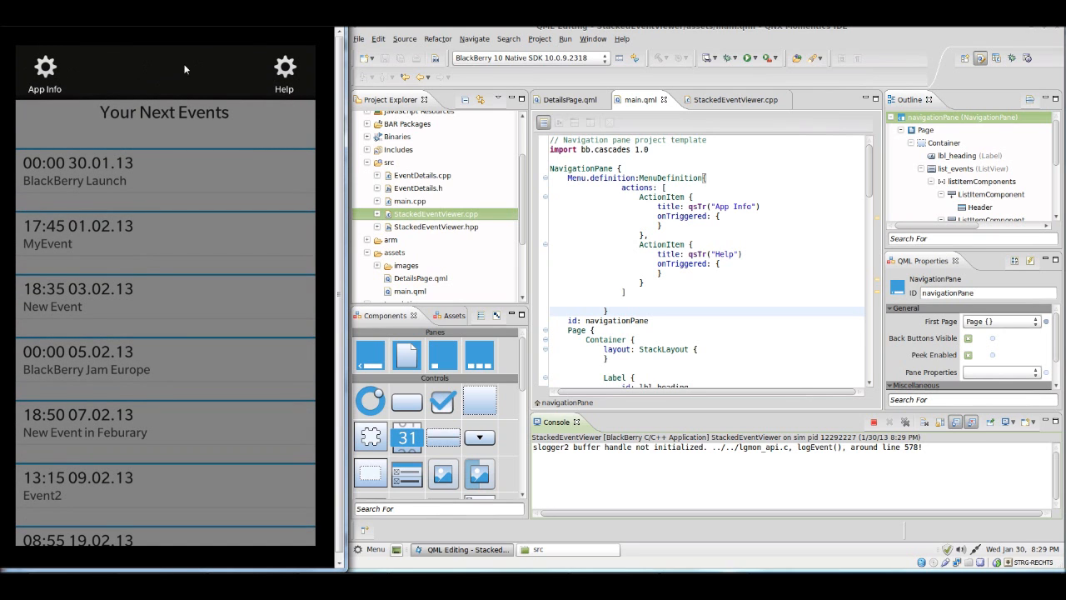
{"action": "mouse_move", "coordinate": [40, 117]}
{"action": "type", "text": "settingsAction: SettingsActionItem {"}
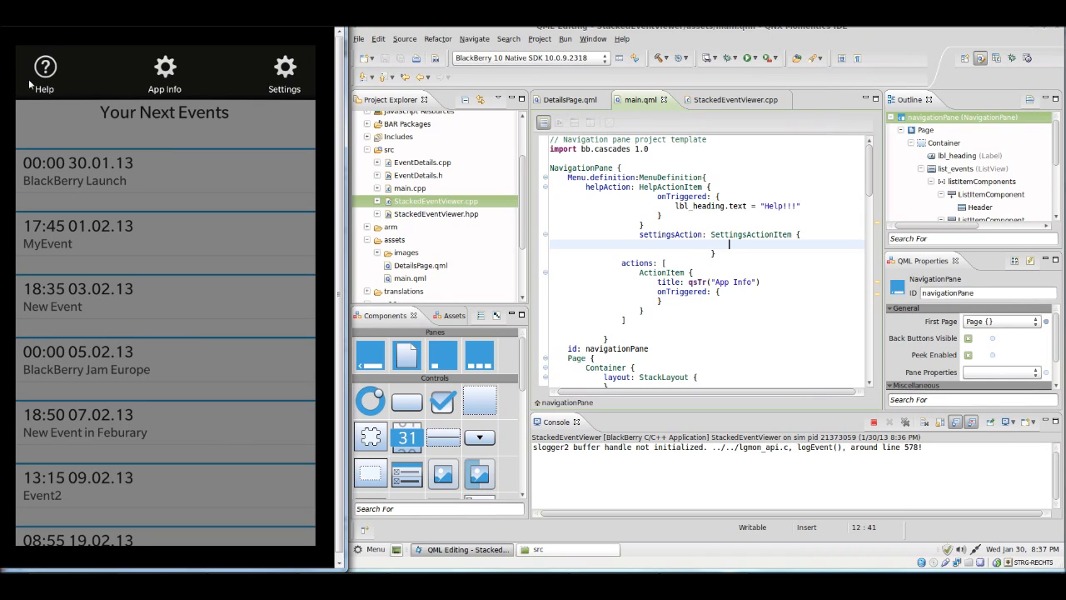
{"action": "mouse_move", "coordinate": [286, 246]}
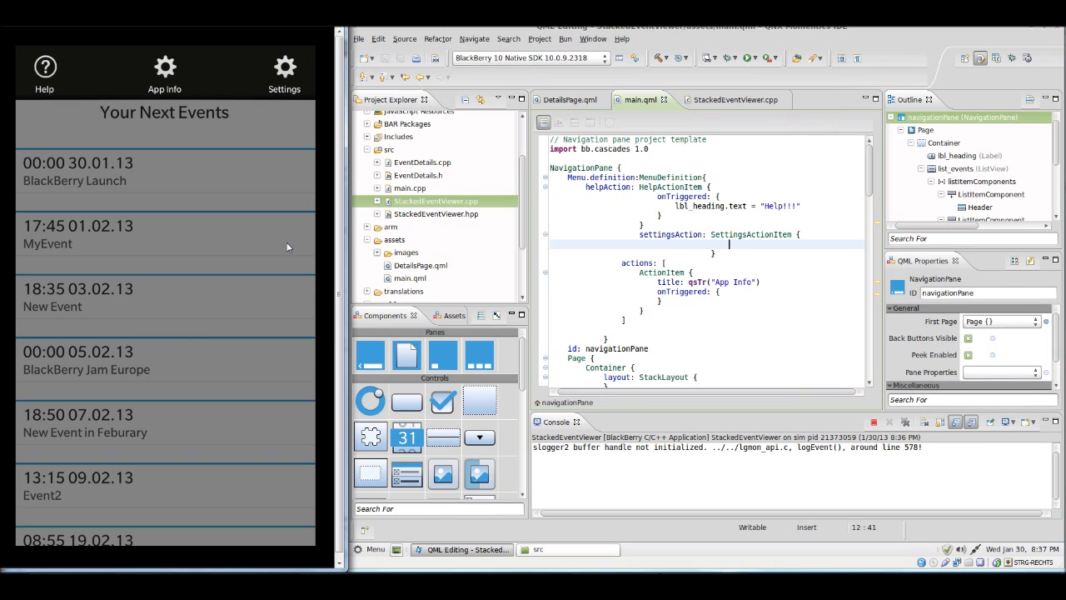